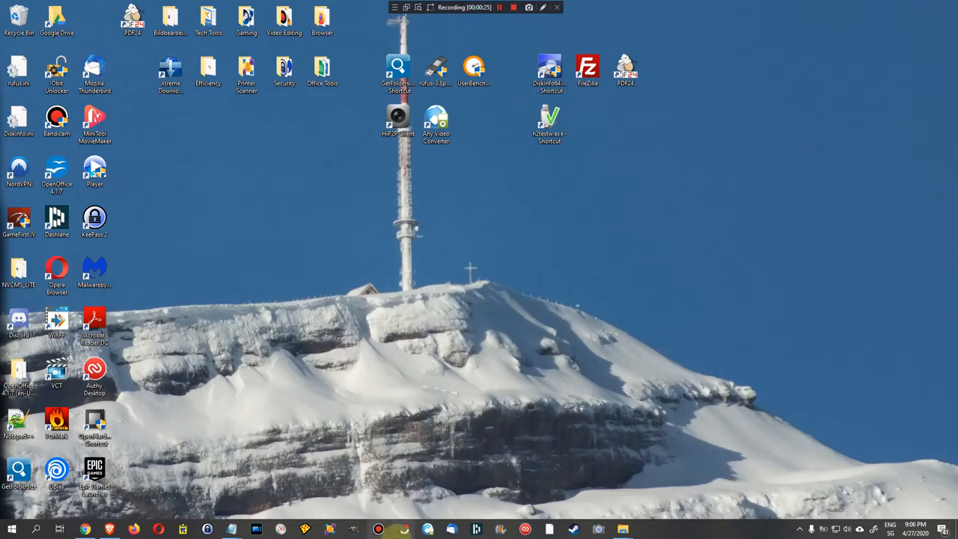
{"action": "mouse_move", "coordinate": [404, 531]}
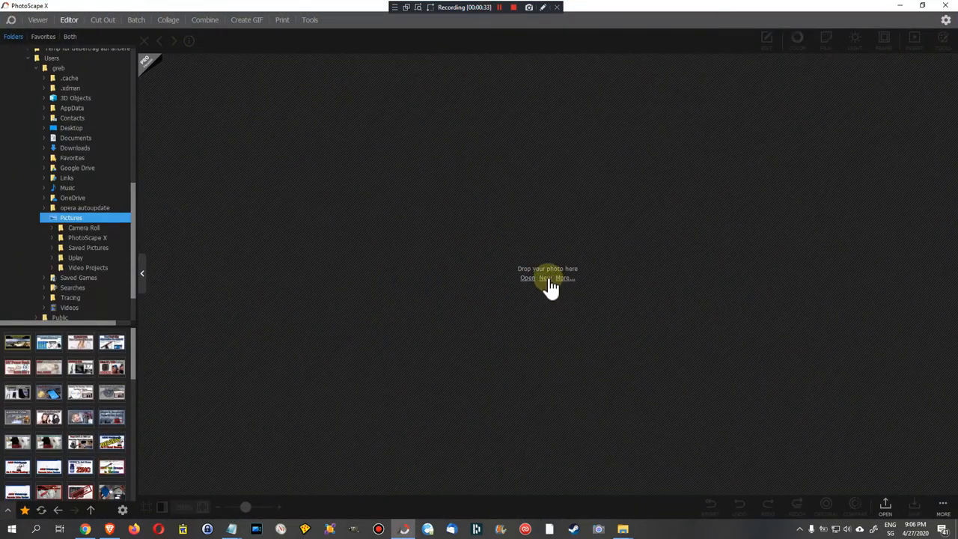
- Create a new blank 1280×720 image with a white background
{"action": "left_click", "coordinate": [545, 277]}
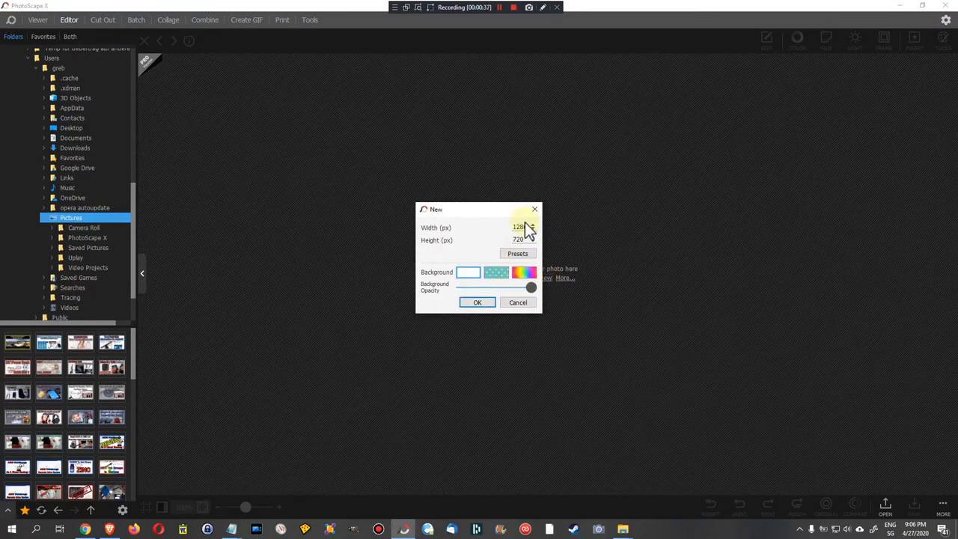
{"action": "left_click", "coordinate": [477, 303]}
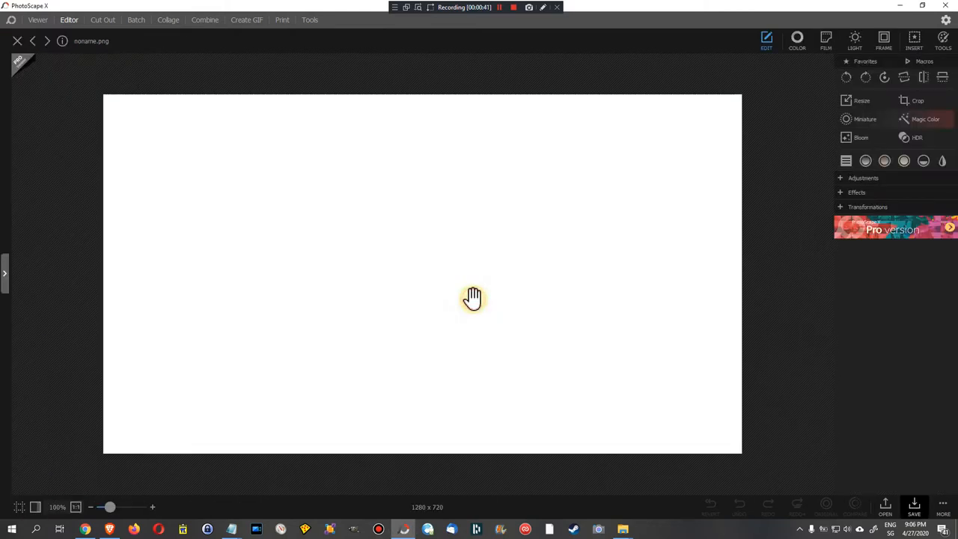
{"action": "mouse_move", "coordinate": [534, 244]}
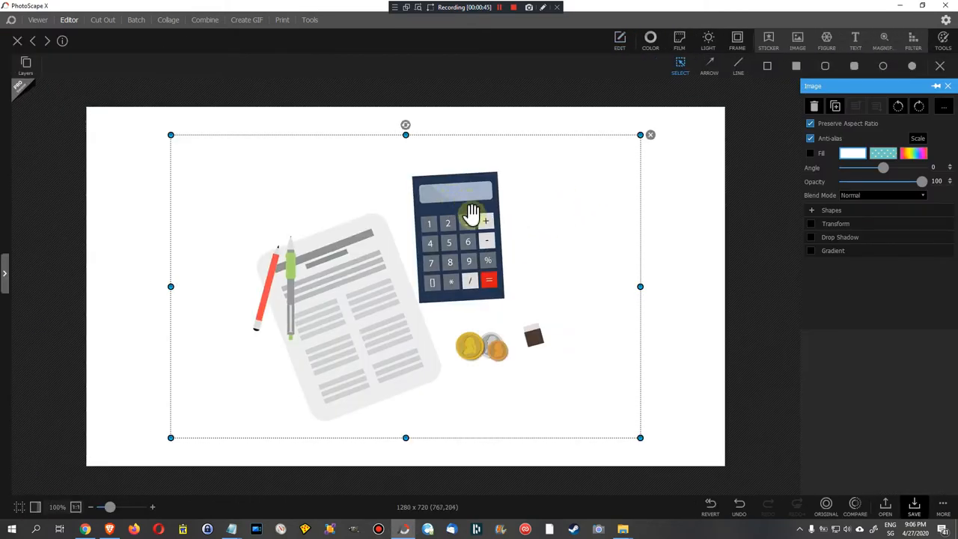
{"action": "left_click", "coordinate": [583, 210]}
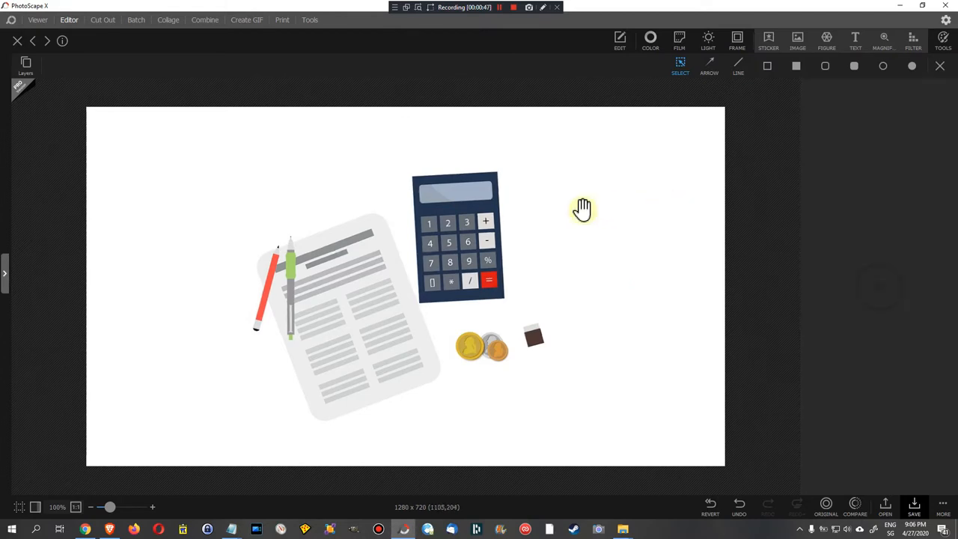
{"action": "mouse_move", "coordinate": [465, 250]}
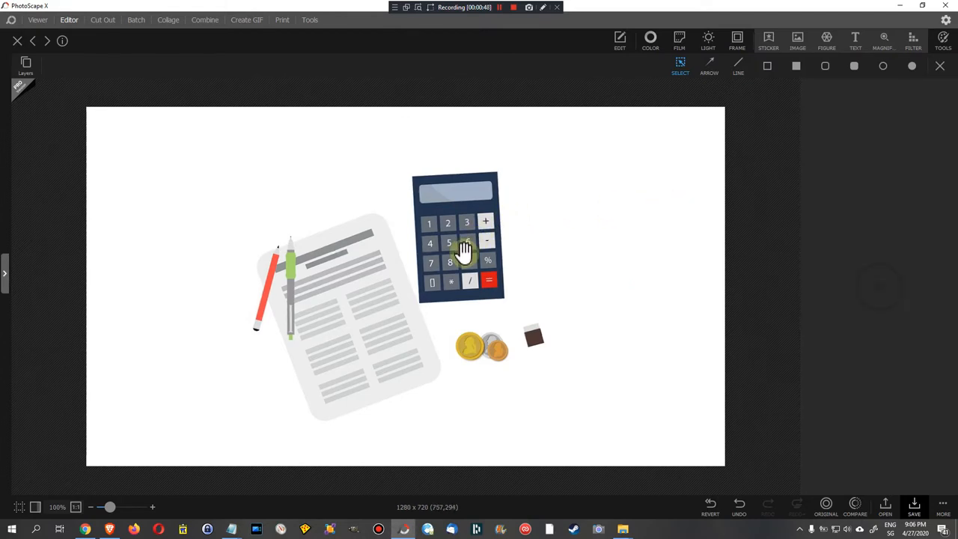
{"action": "mouse_move", "coordinate": [487, 273]}
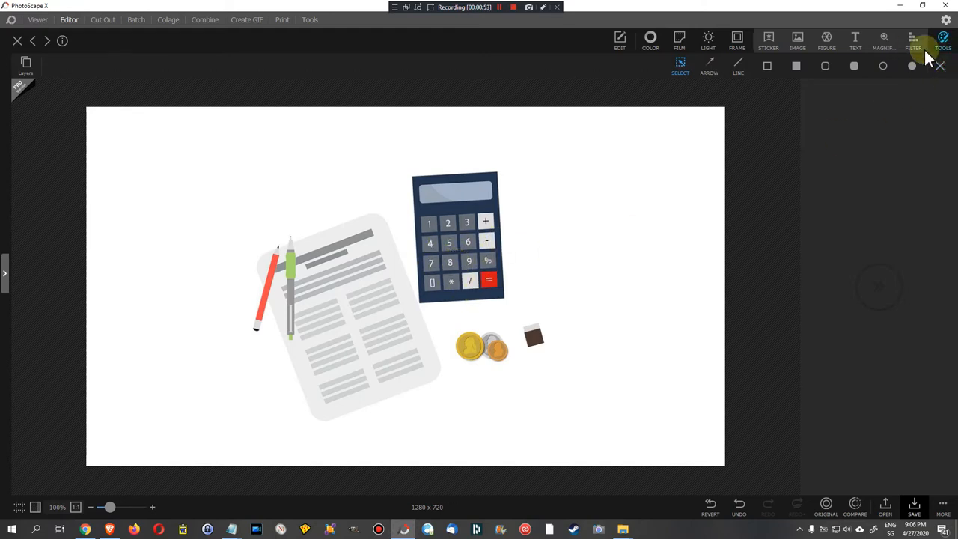
{"action": "mouse_move", "coordinate": [884, 41]}
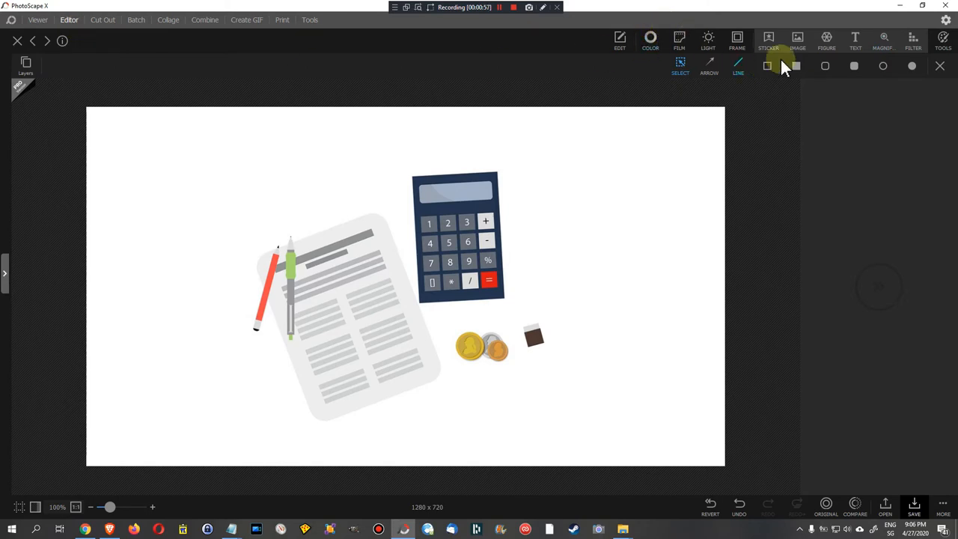
- Add a magnifier, drag it over the calculator and coins, then discard it
{"action": "left_click", "coordinate": [884, 39]}
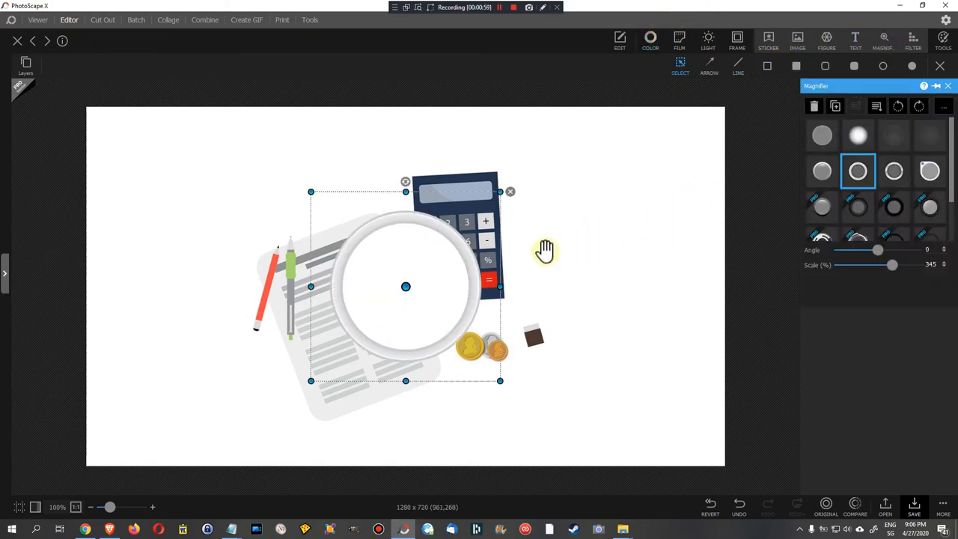
{"action": "left_click_drag", "start_coordinate": [406, 286], "coordinate": [581, 237]}
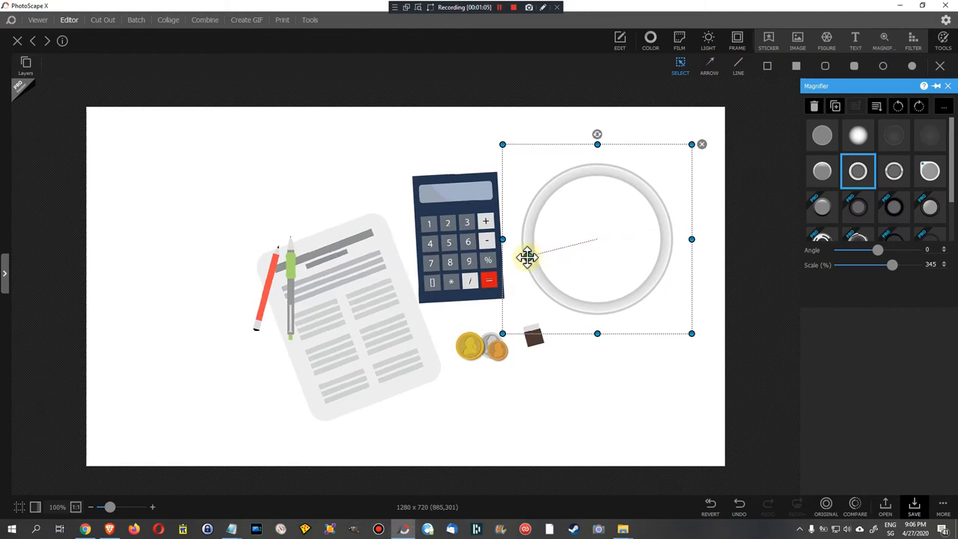
{"action": "mouse_move", "coordinate": [451, 257]}
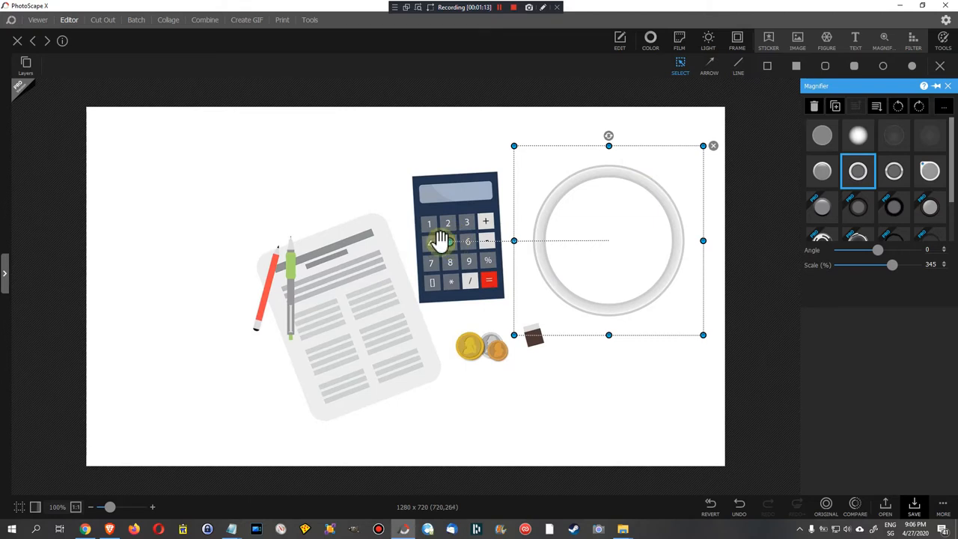
{"action": "mouse_move", "coordinate": [606, 239]}
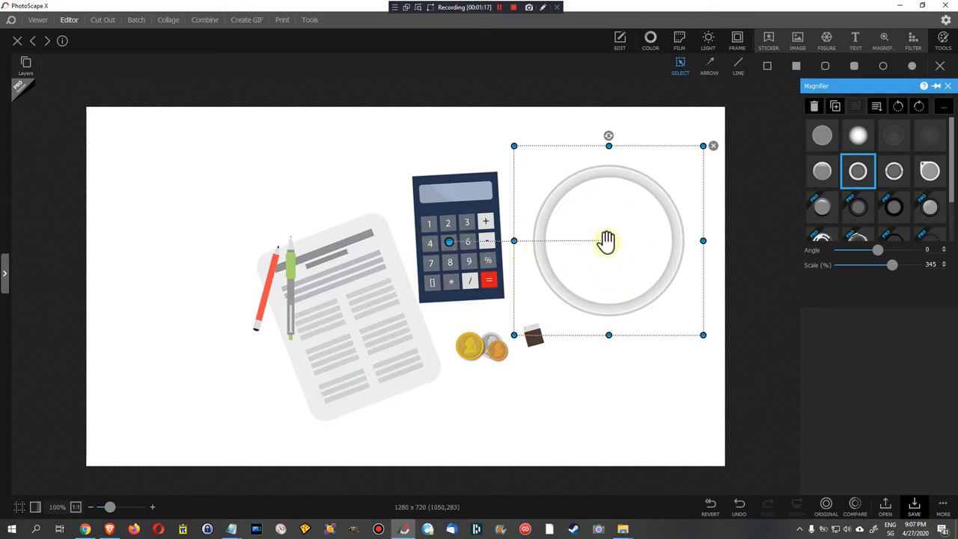
{"action": "mouse_move", "coordinate": [624, 226]}
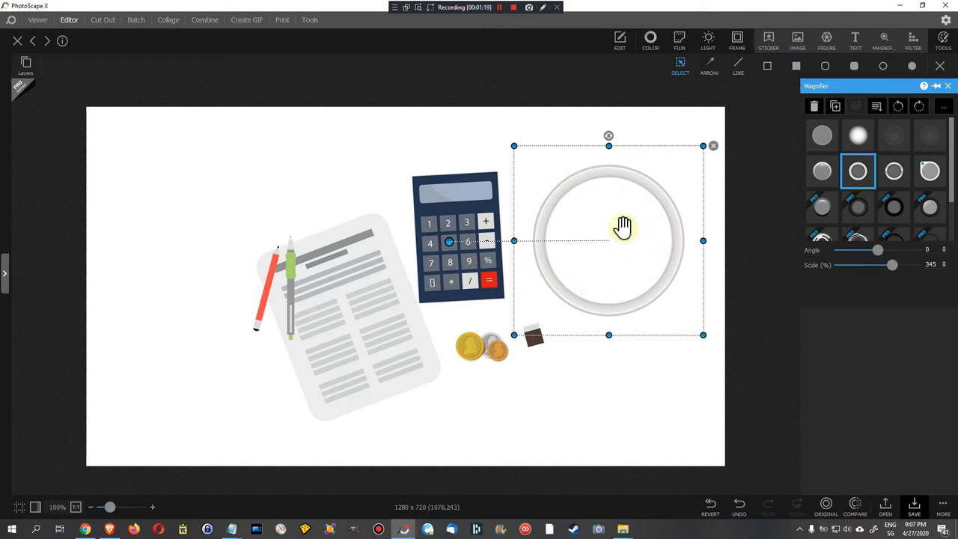
{"action": "left_click_drag", "start_coordinate": [609, 239], "coordinate": [353, 206]}
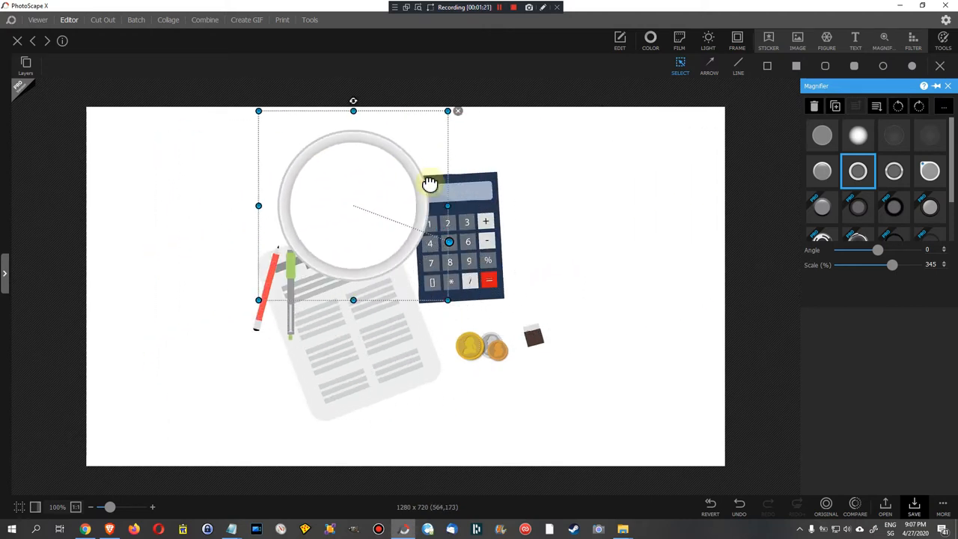
{"action": "left_click_drag", "start_coordinate": [429, 184], "coordinate": [629, 363]}
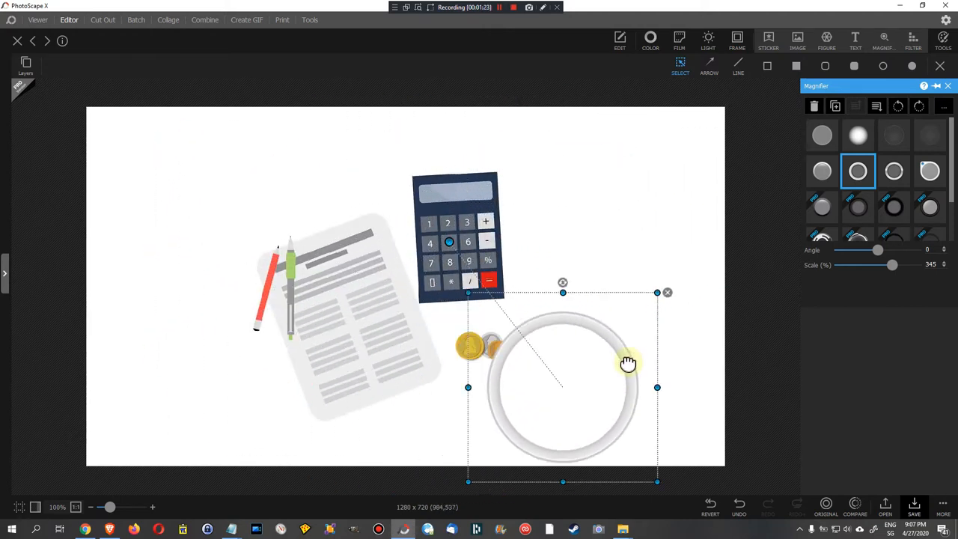
{"action": "left_click_drag", "start_coordinate": [627, 363], "coordinate": [438, 175]}
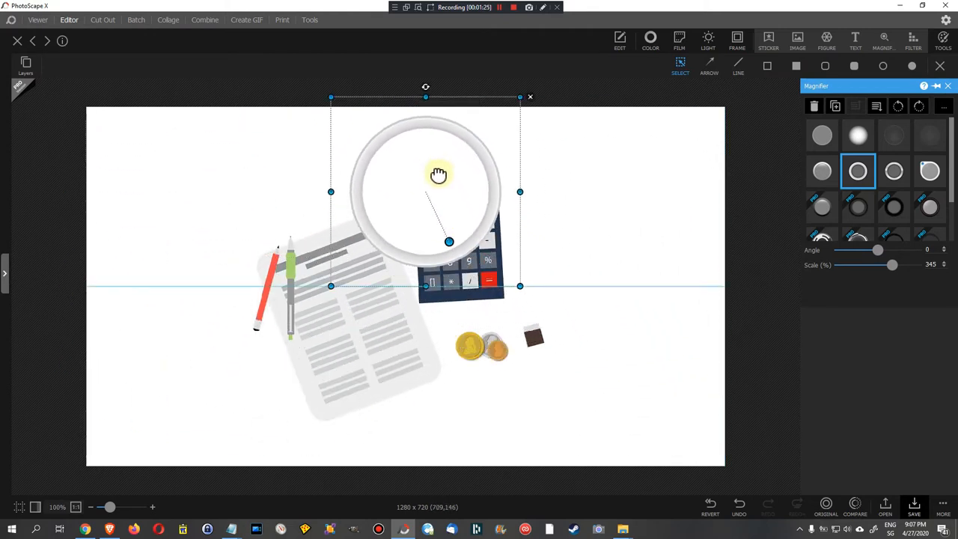
{"action": "left_click_drag", "start_coordinate": [438, 174], "coordinate": [609, 246]}
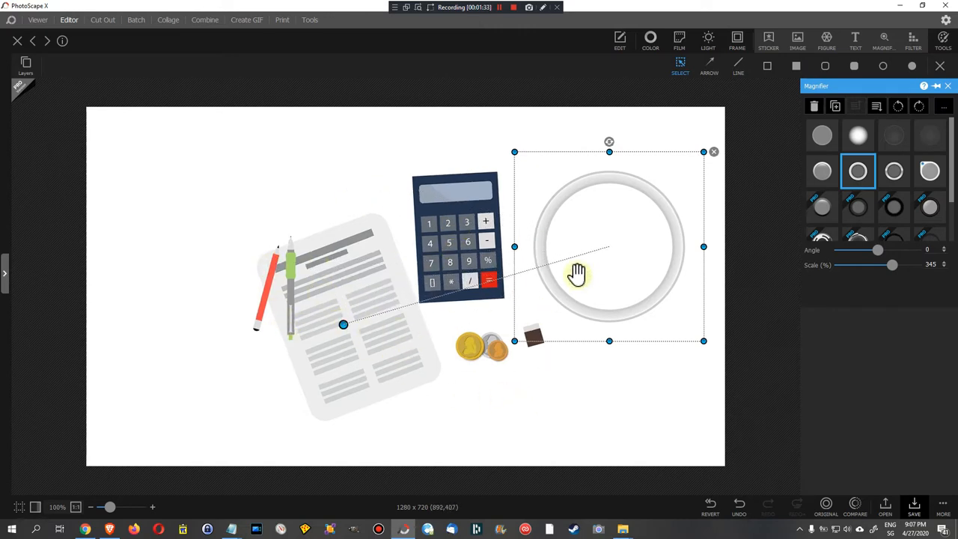
{"action": "left_click", "coordinate": [714, 151]}
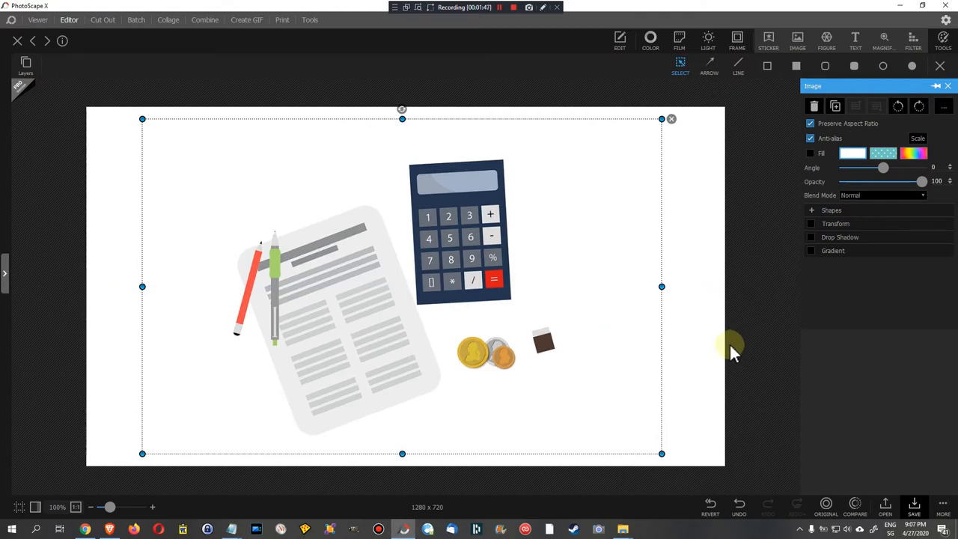
{"action": "mouse_move", "coordinate": [725, 358]}
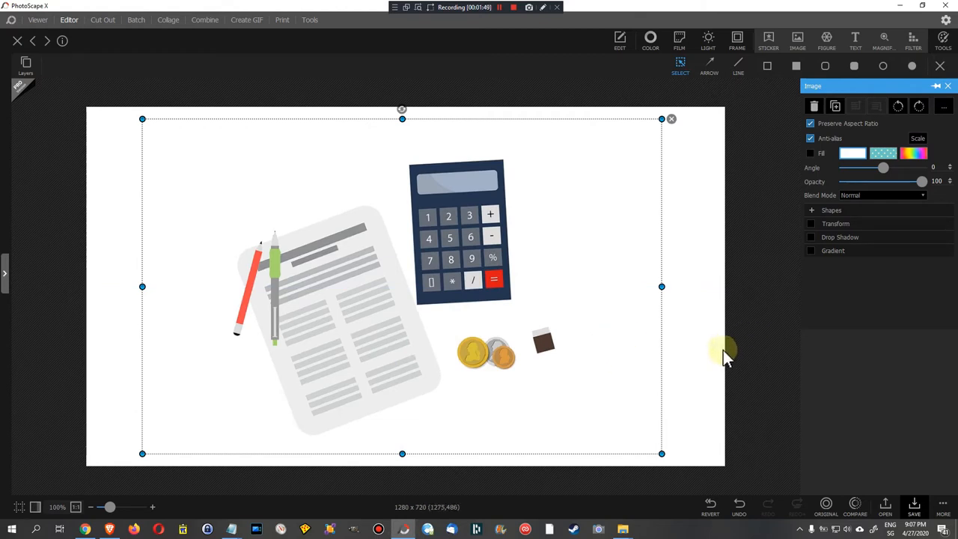
- Merge all of the illustration's layers into one via the right-click menu
{"action": "right_click", "coordinate": [485, 234]}
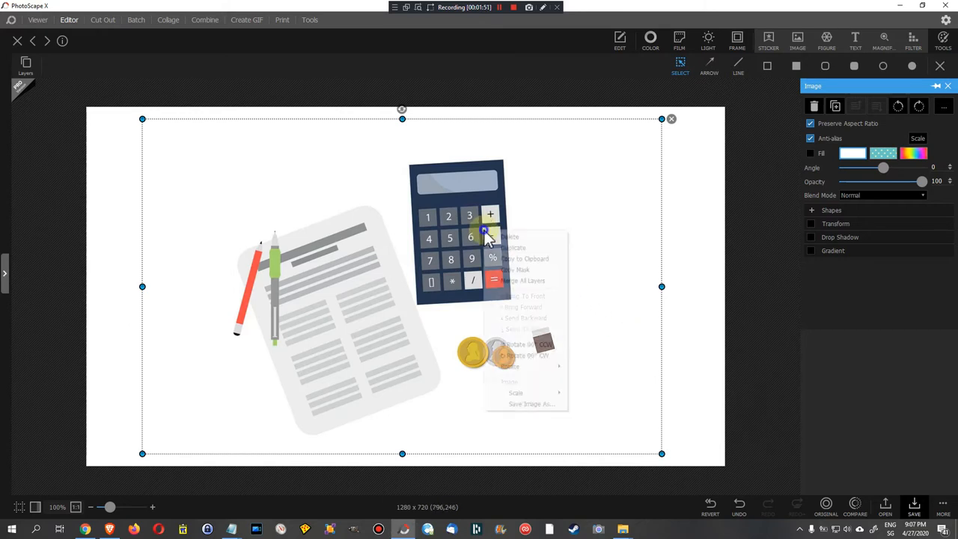
{"action": "mouse_move", "coordinate": [522, 280]}
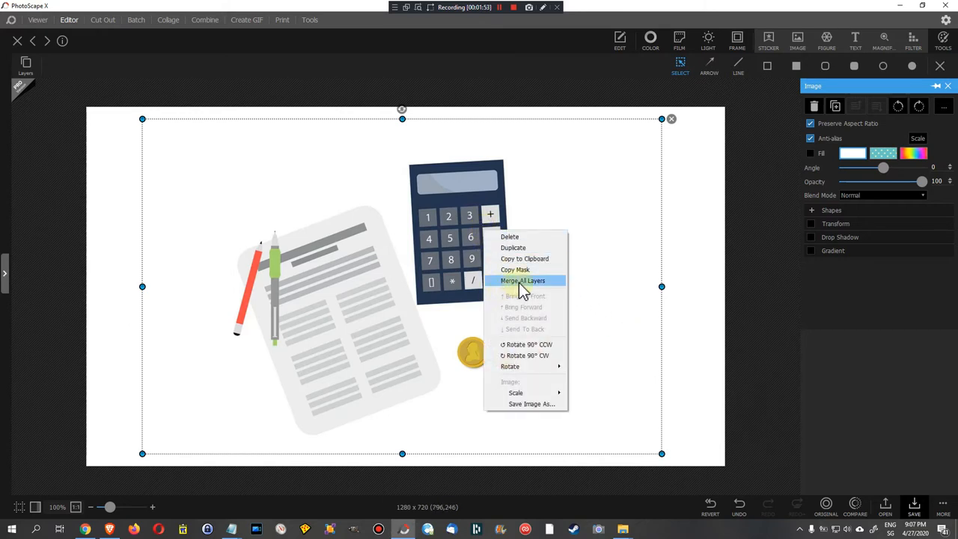
{"action": "left_click", "coordinate": [522, 280]}
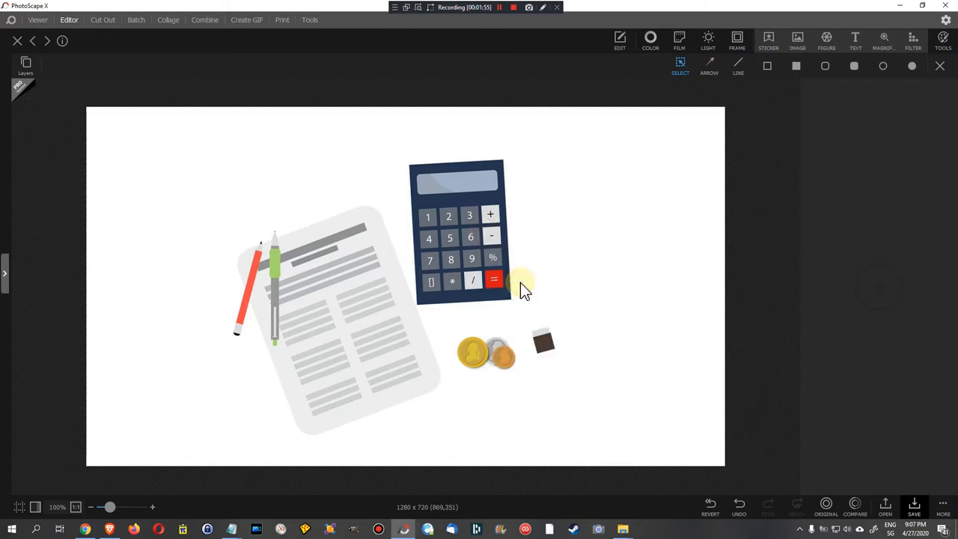
{"action": "mouse_move", "coordinate": [816, 101]}
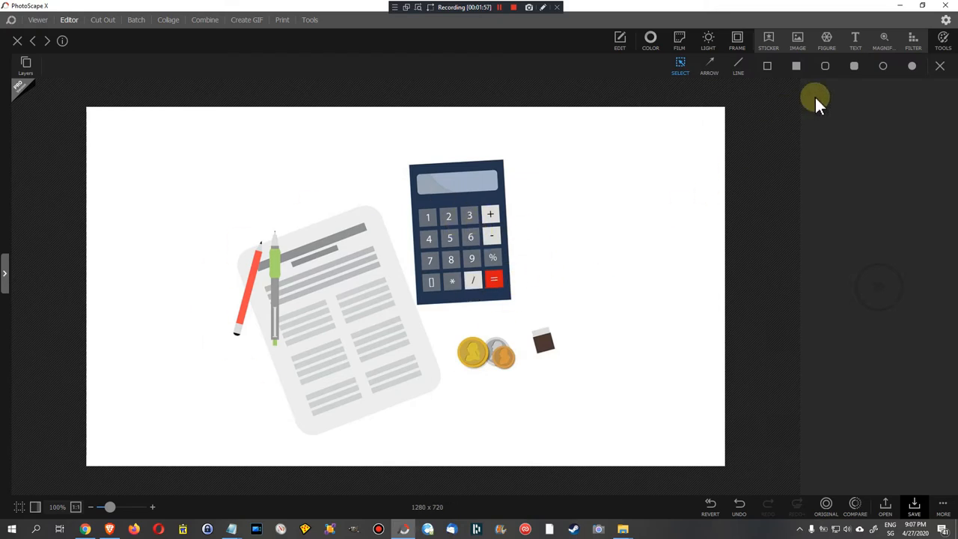
- Add a plain ring-style magnifier aimed at the 5 key
{"action": "left_click", "coordinate": [883, 37]}
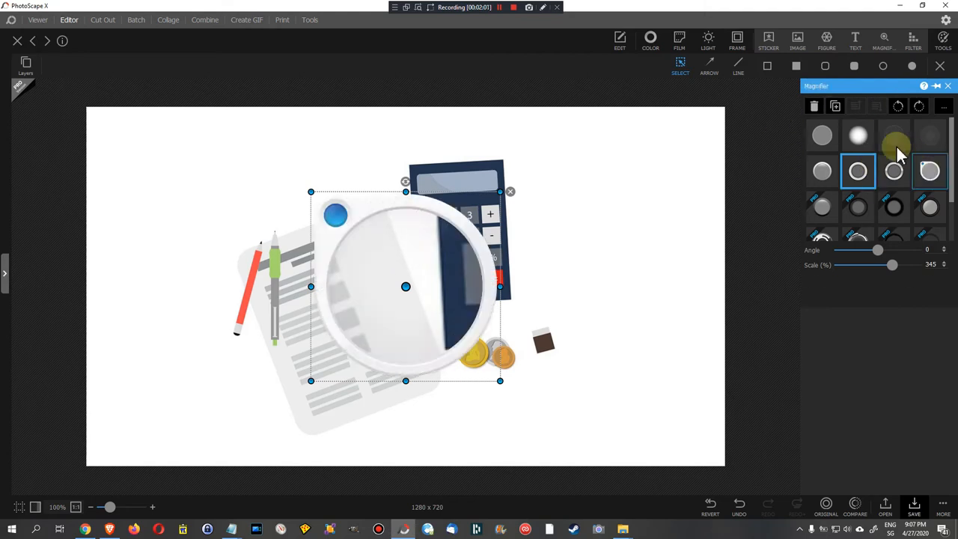
{"action": "left_click", "coordinate": [930, 170]}
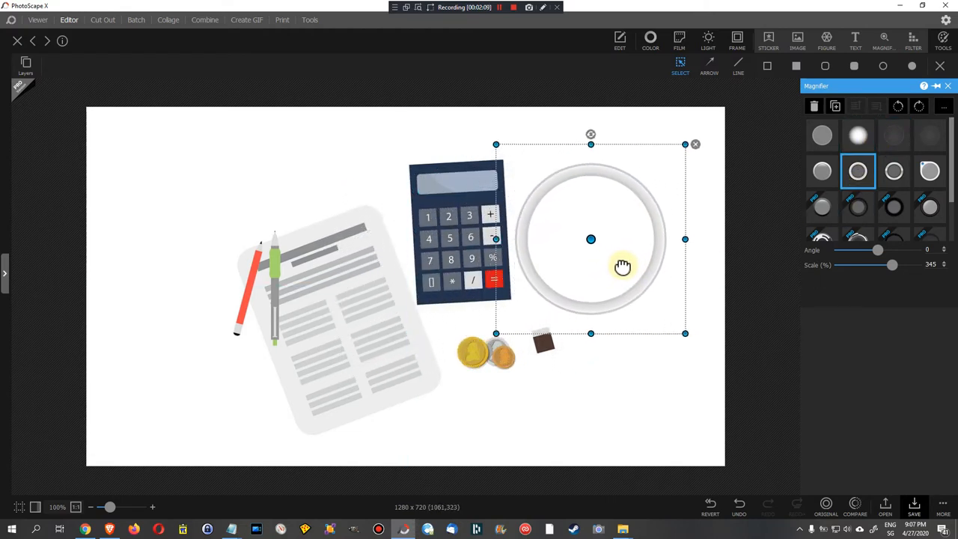
{"action": "left_click_drag", "start_coordinate": [624, 268], "coordinate": [639, 257]}
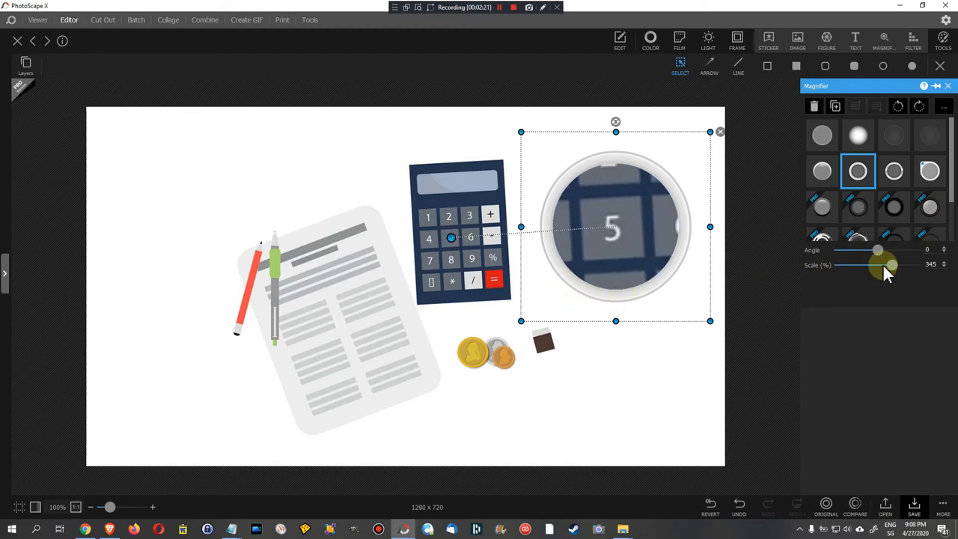
- Set magnifier zoom to about 234% and place it right of the calculator
{"action": "left_click_drag", "start_coordinate": [891, 265], "coordinate": [917, 265]}
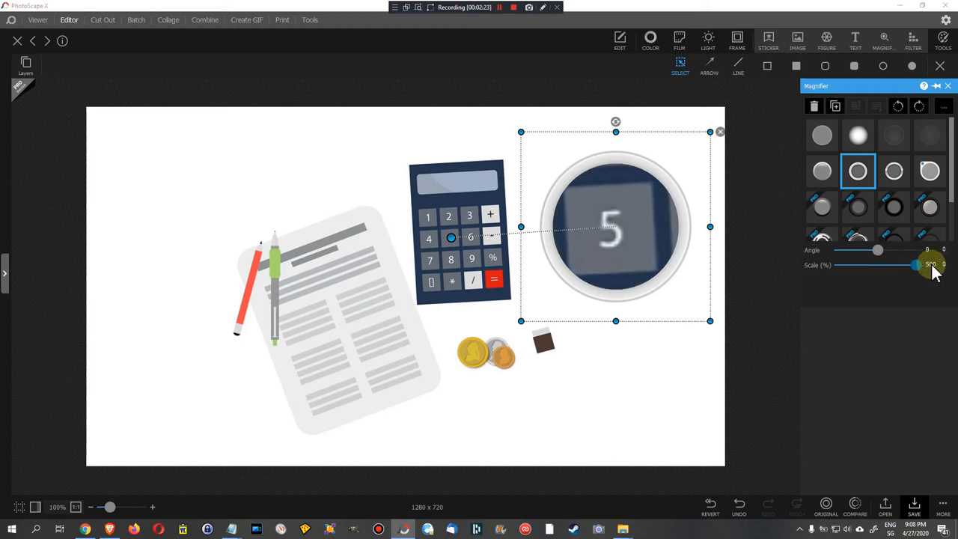
{"action": "left_click_drag", "start_coordinate": [917, 265], "coordinate": [850, 265]}
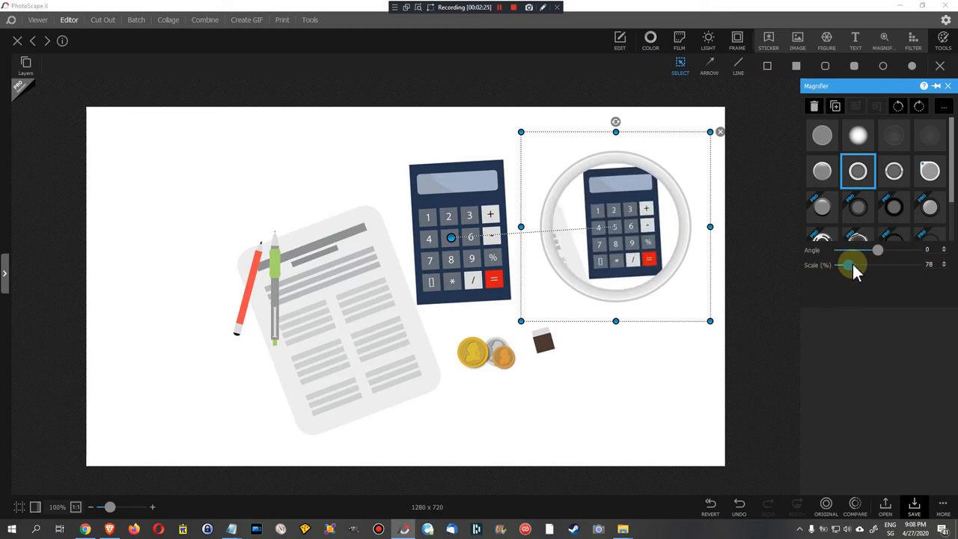
{"action": "left_click_drag", "start_coordinate": [854, 265], "coordinate": [879, 265]}
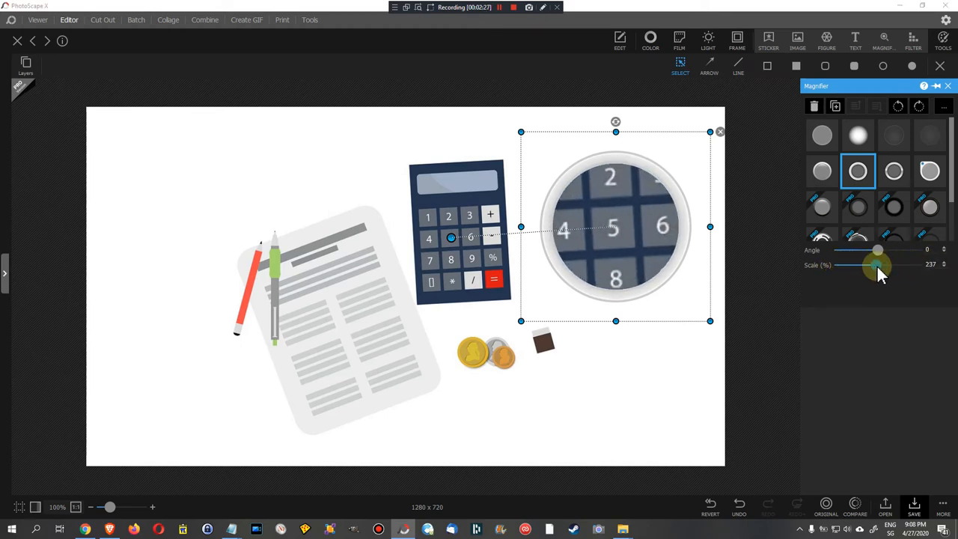
{"action": "left_click_drag", "start_coordinate": [615, 227], "coordinate": [337, 209]}
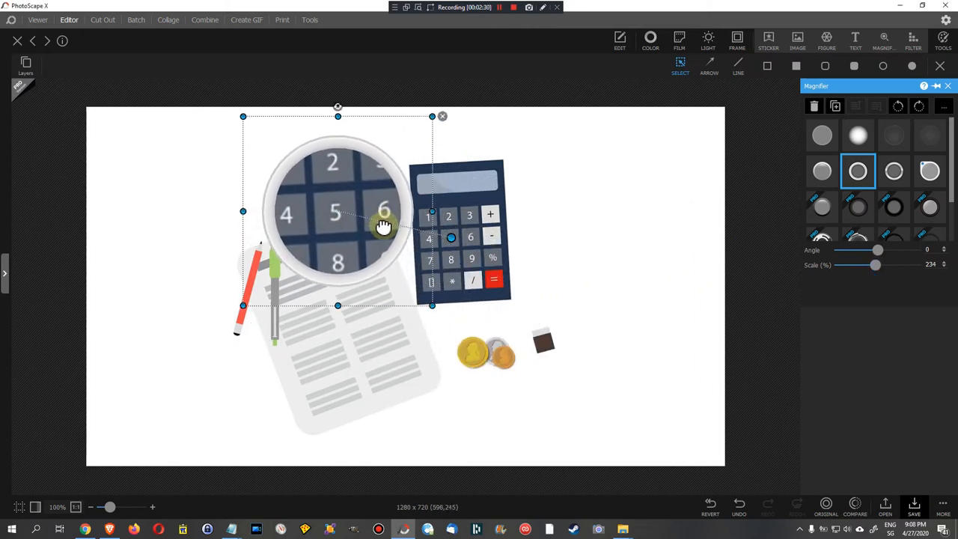
{"action": "left_click_drag", "start_coordinate": [337, 209], "coordinate": [591, 225]}
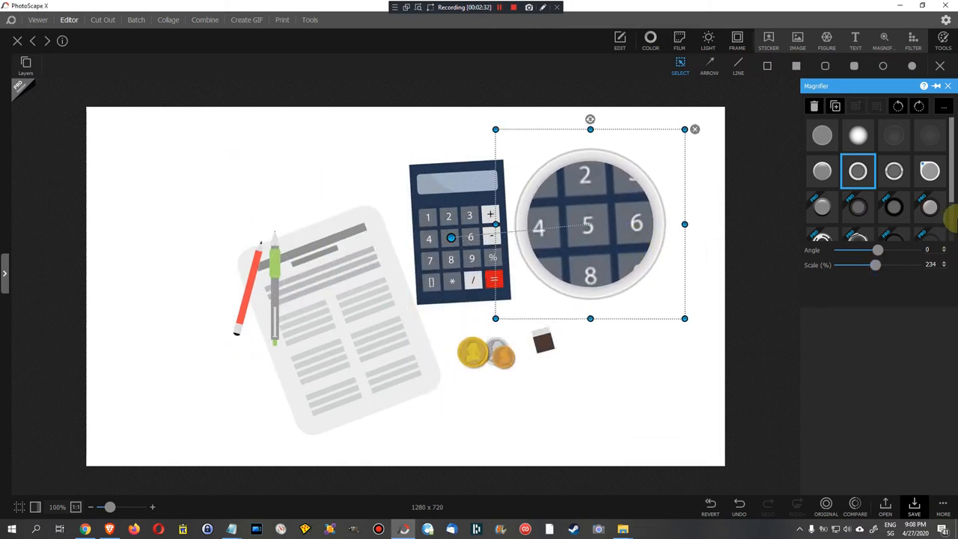
- Switch the magnifier to the borderless circle preset and nudge it right and down
{"action": "left_click", "coordinate": [930, 171]}
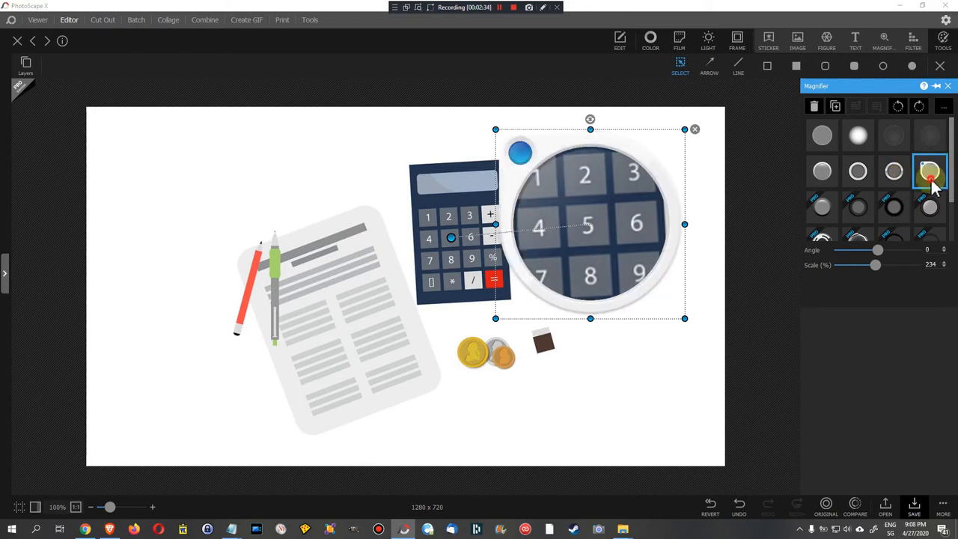
{"action": "left_click", "coordinate": [823, 135]}
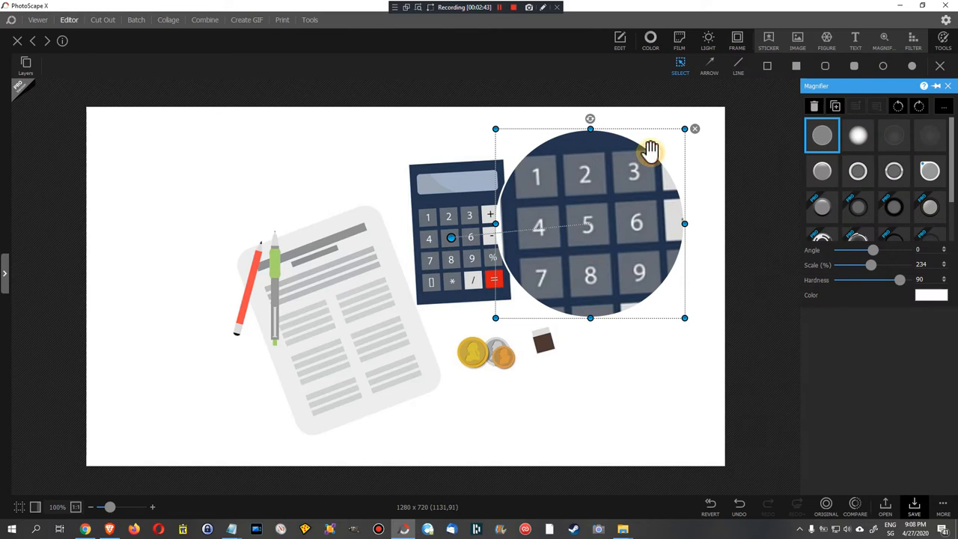
{"action": "left_click", "coordinate": [657, 129]}
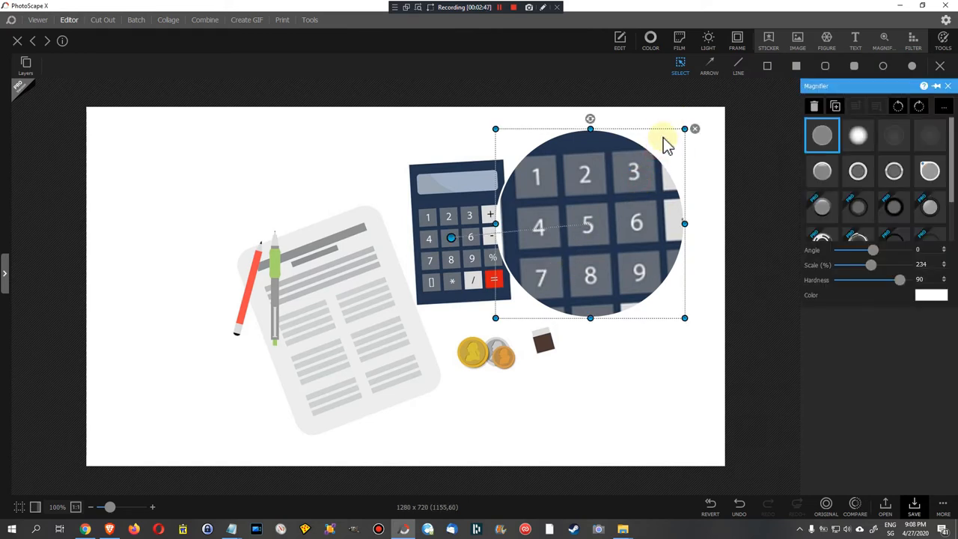
{"action": "mouse_move", "coordinate": [591, 122]}
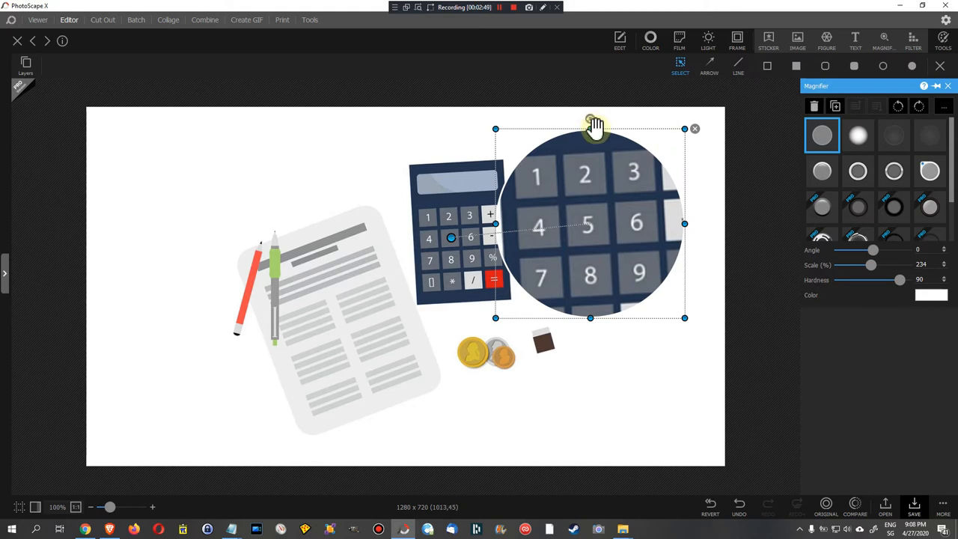
{"action": "left_click_drag", "start_coordinate": [590, 221], "coordinate": [490, 359]}
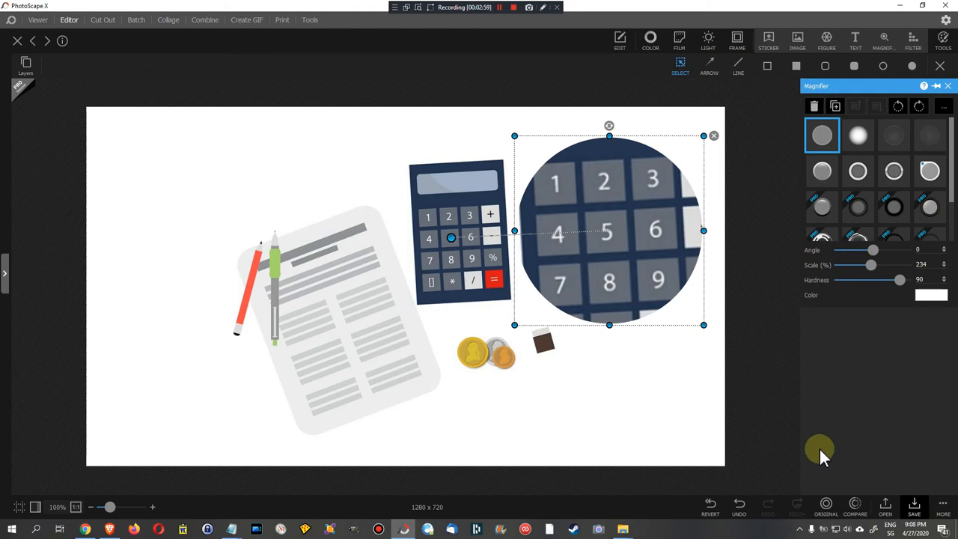
{"action": "mouse_move", "coordinate": [822, 397]}
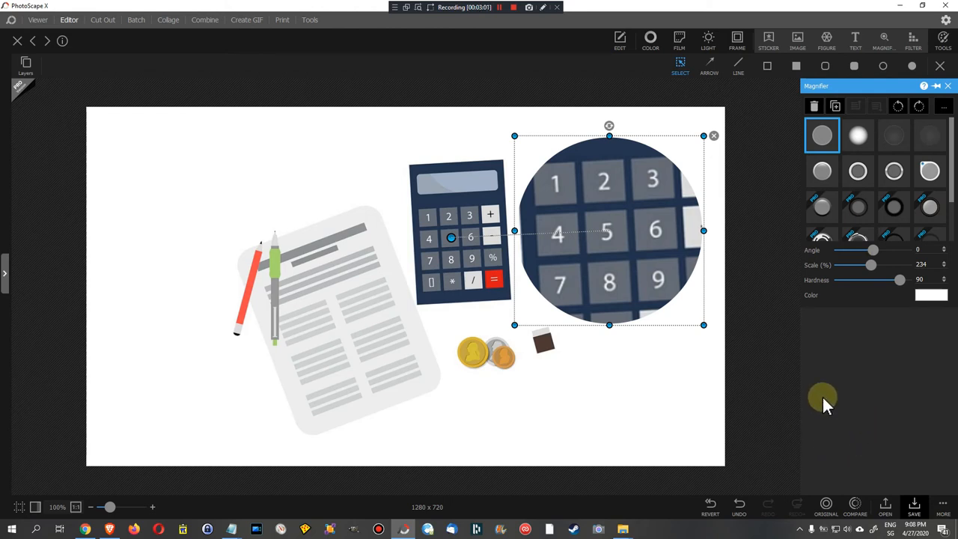
{"action": "mouse_move", "coordinate": [805, 394]}
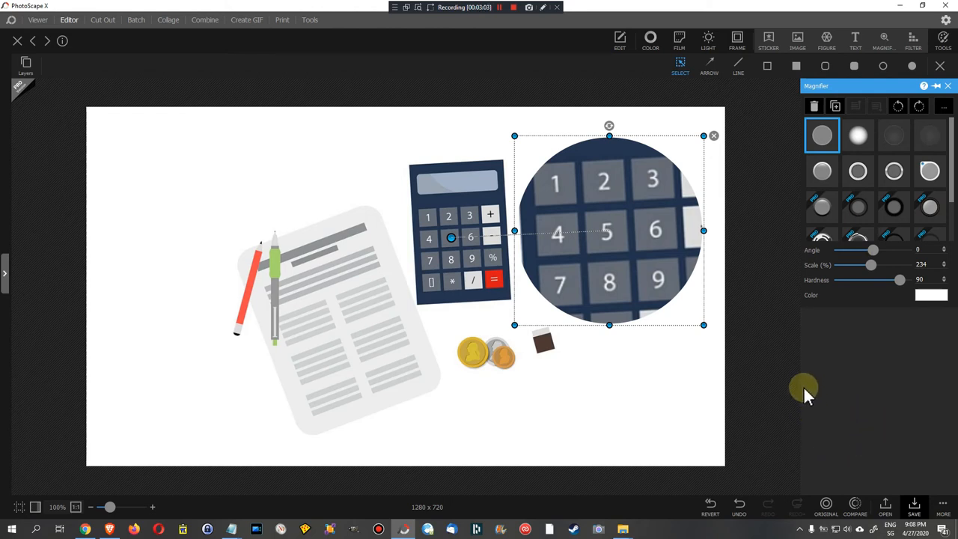
{"action": "mouse_move", "coordinate": [805, 400]}
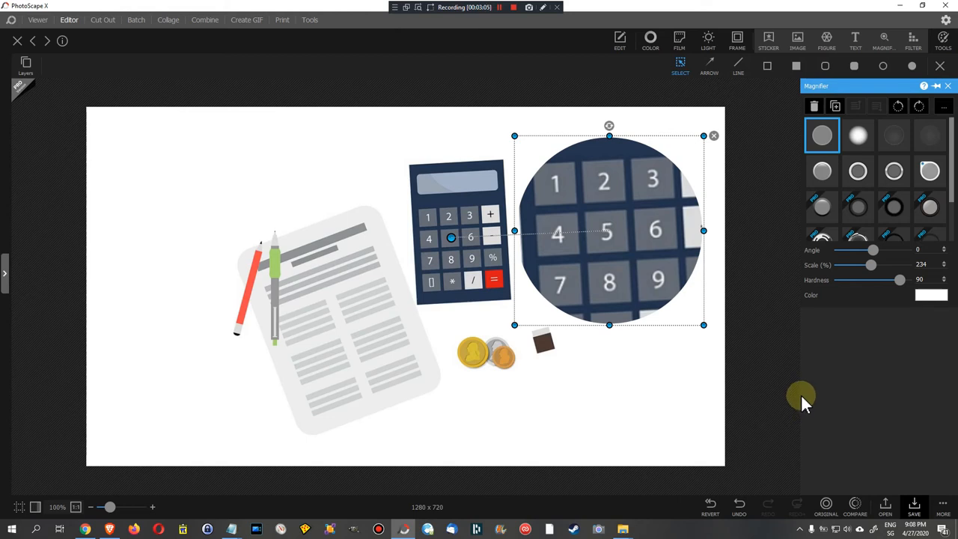
{"action": "mouse_move", "coordinate": [785, 375]}
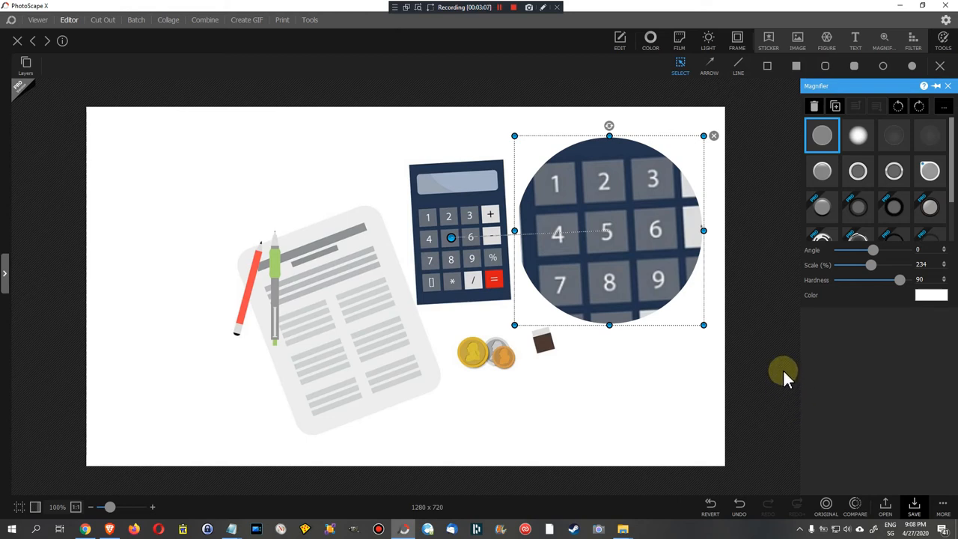
{"action": "mouse_move", "coordinate": [529, 306]}
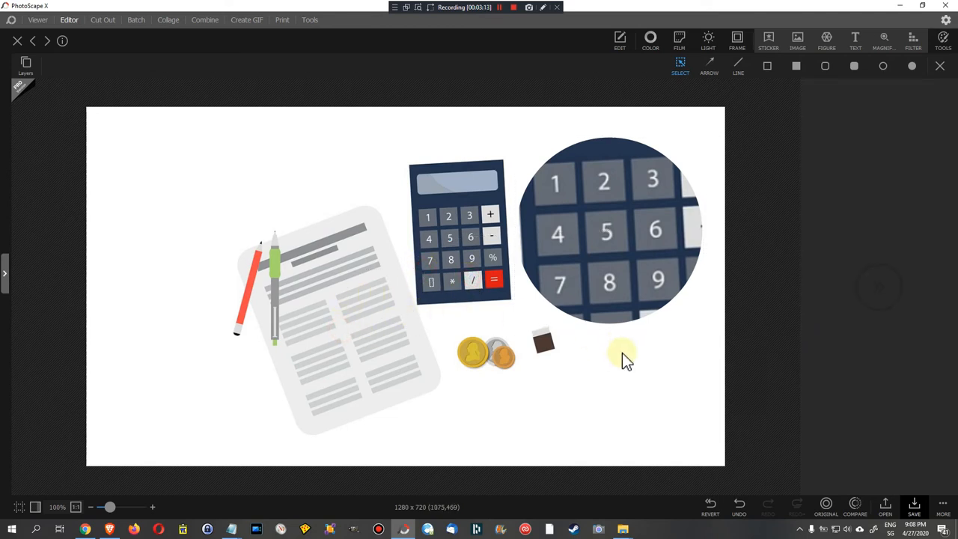
{"action": "mouse_move", "coordinate": [359, 310]}
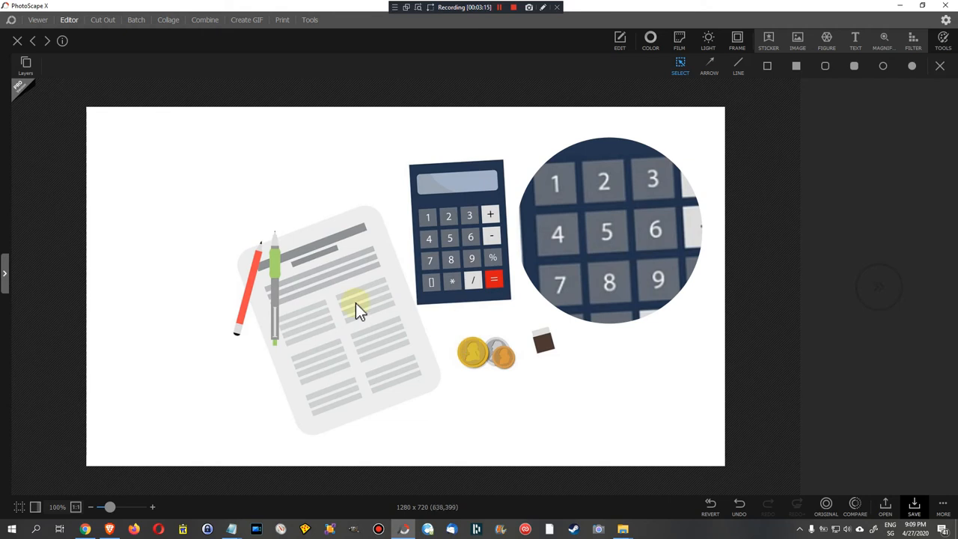
{"action": "mouse_move", "coordinate": [283, 355]}
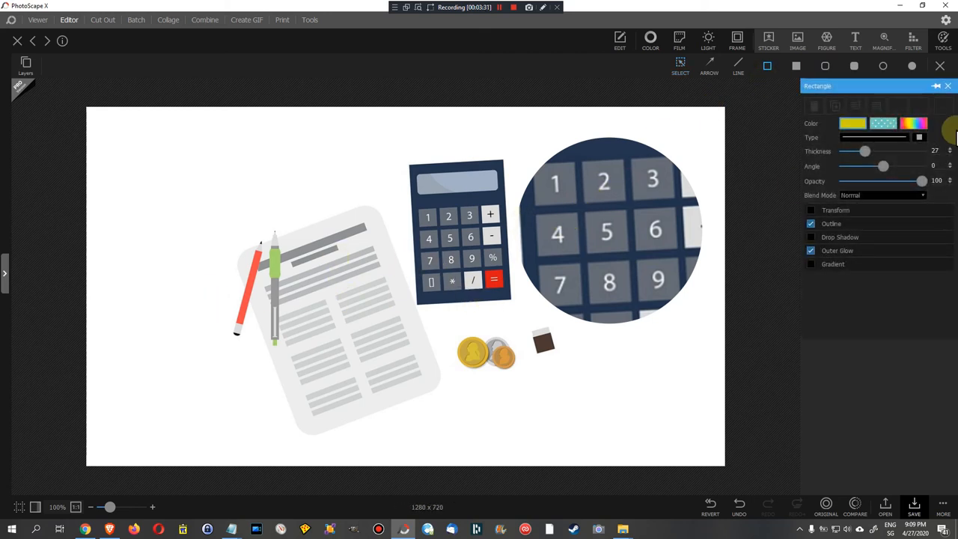
- Draw a yellow-black outlined rectangle with outer glow framing the whole picture
{"action": "left_click", "coordinate": [768, 66]}
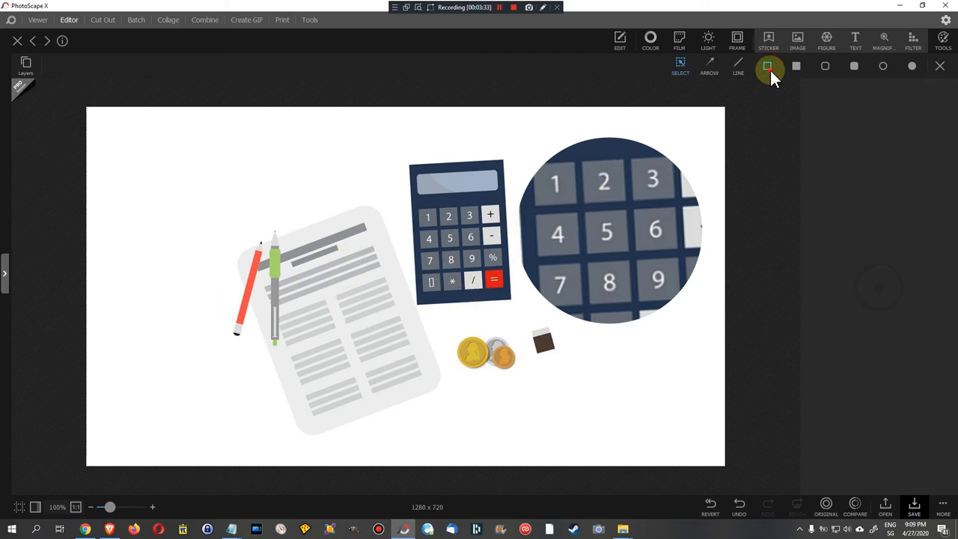
{"action": "left_click", "coordinate": [767, 65]}
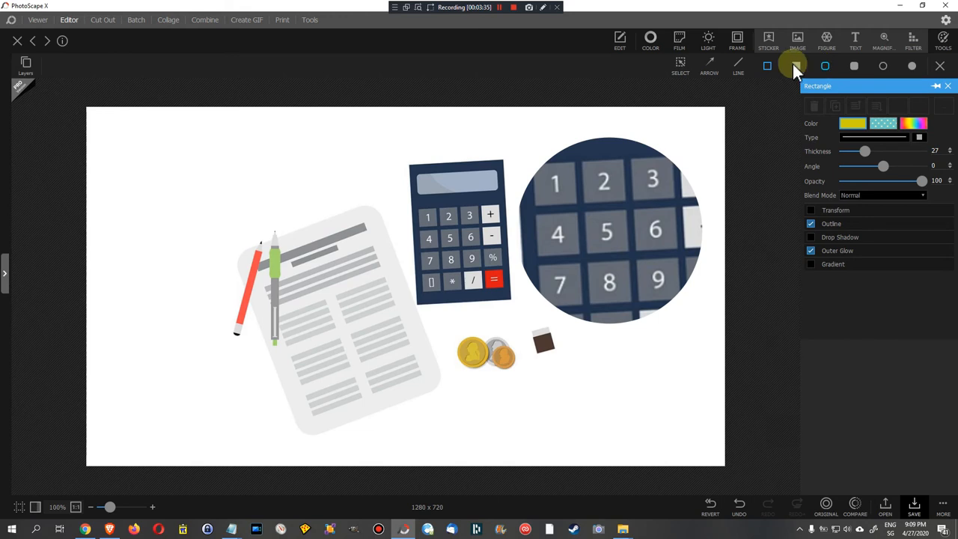
{"action": "left_click", "coordinate": [767, 66]}
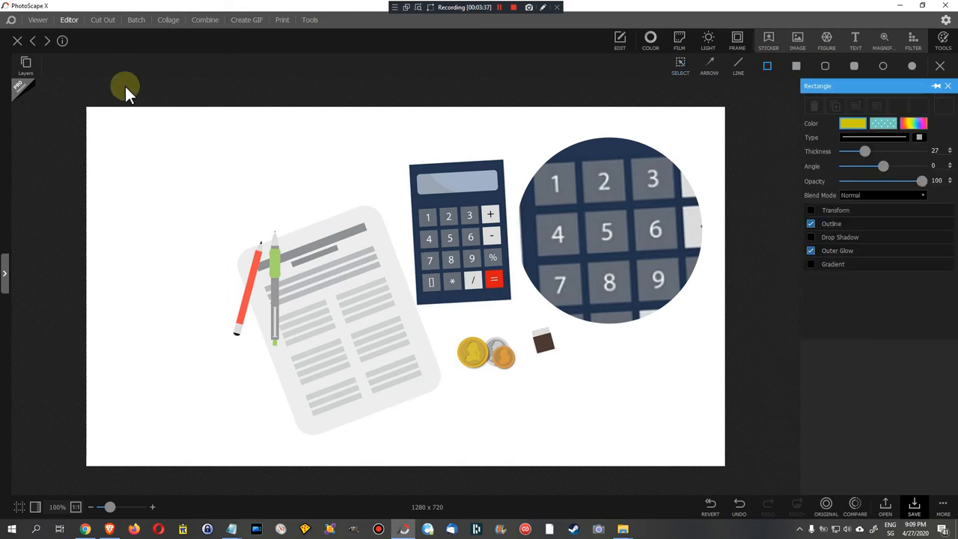
{"action": "left_click_drag", "start_coordinate": [126, 85], "coordinate": [724, 456]}
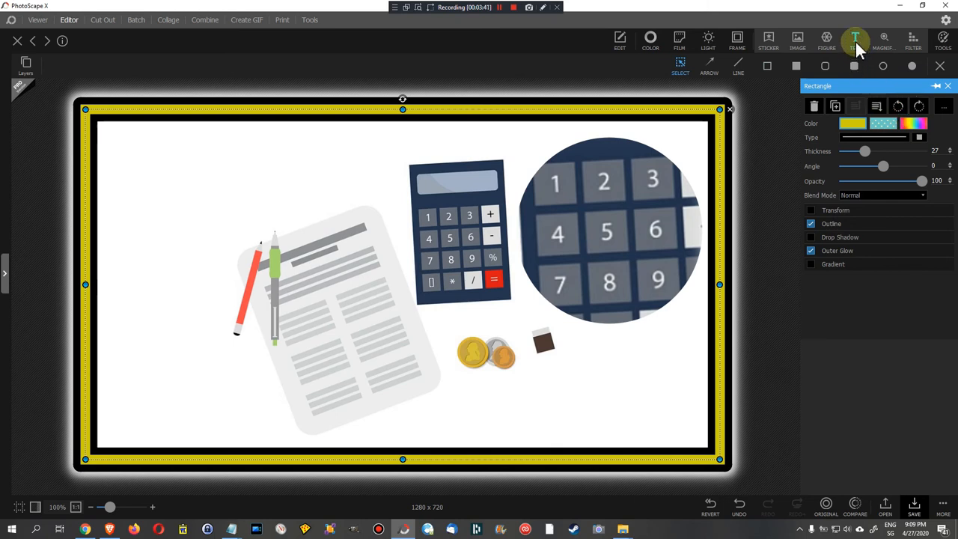
- Insert a default yellow, black-outlined 'Text' label and deselect it
{"action": "left_click", "coordinate": [855, 38]}
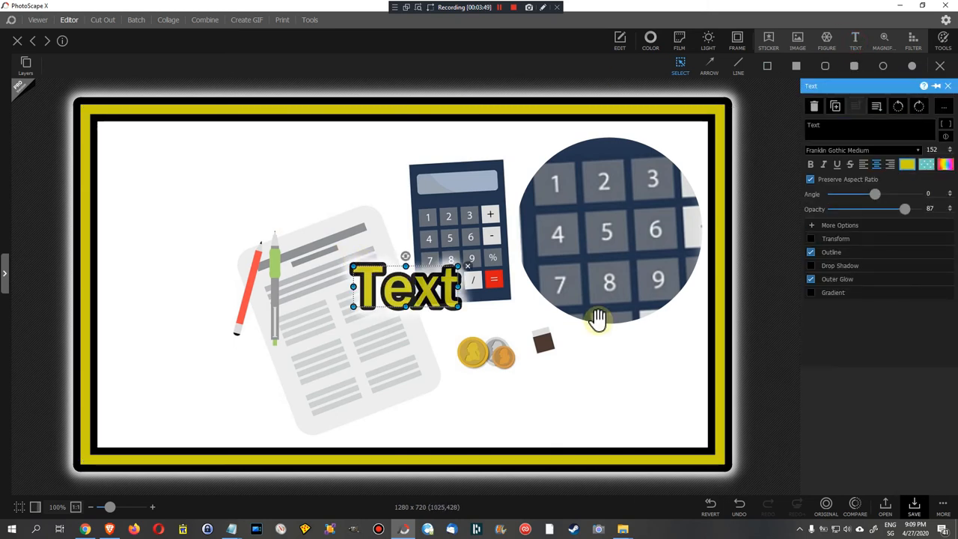
{"action": "mouse_move", "coordinate": [539, 236]}
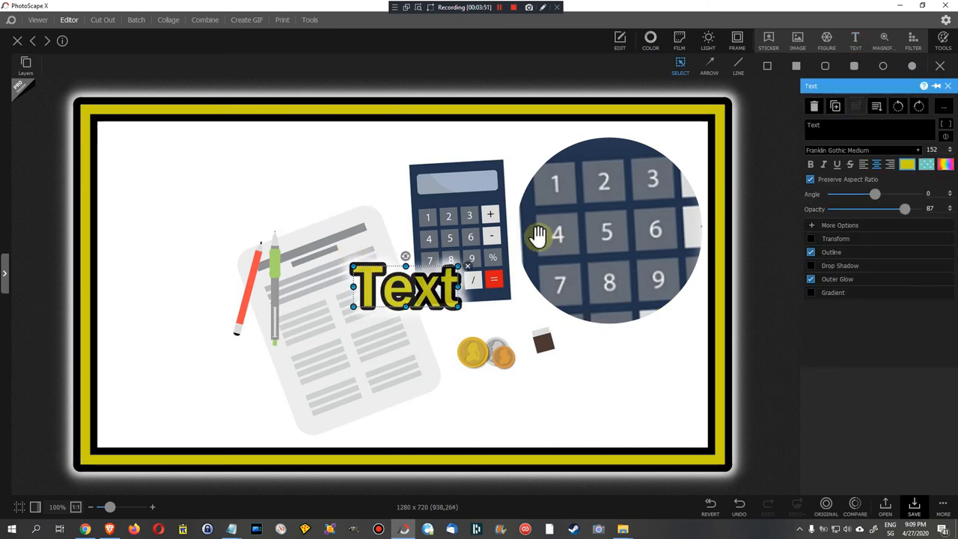
{"action": "left_click", "coordinate": [322, 251]}
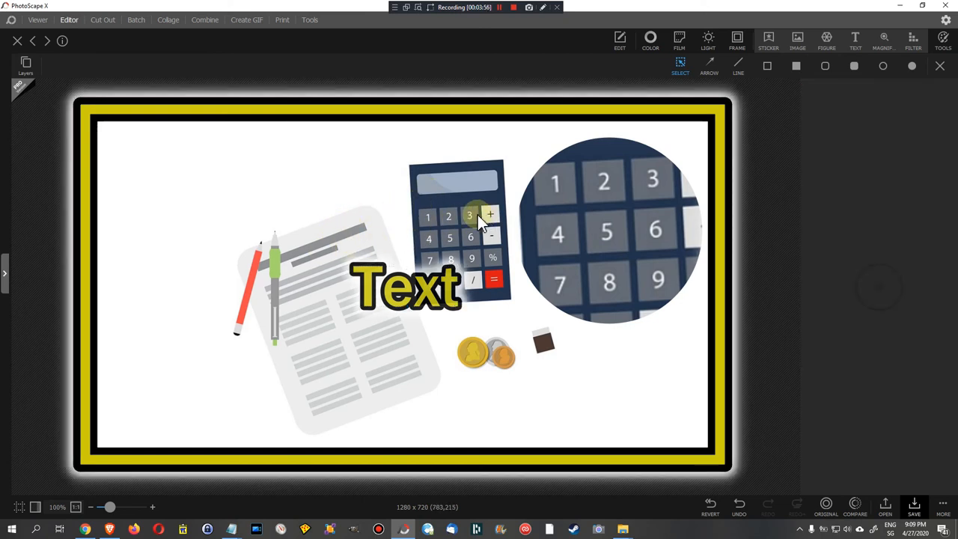
{"action": "mouse_move", "coordinate": [605, 243]}
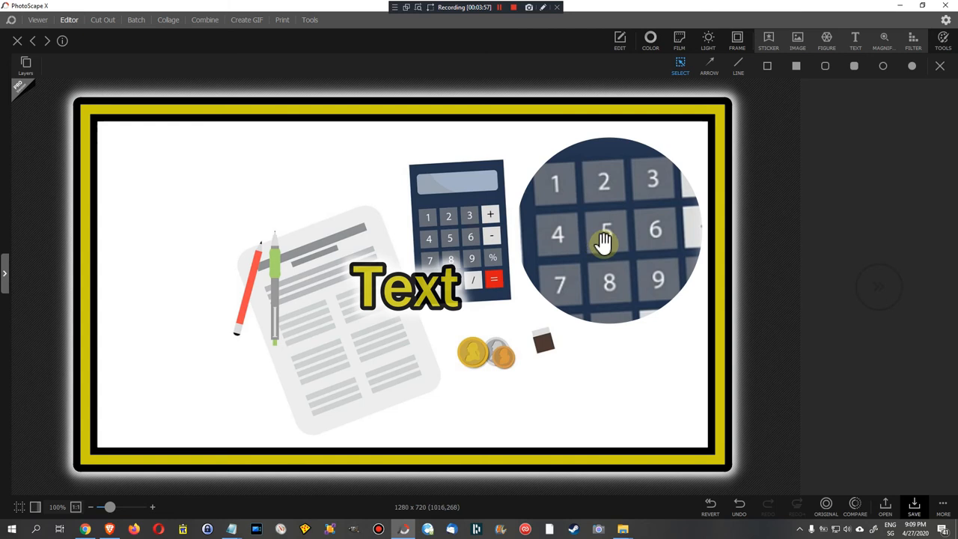
{"action": "mouse_move", "coordinate": [397, 232]}
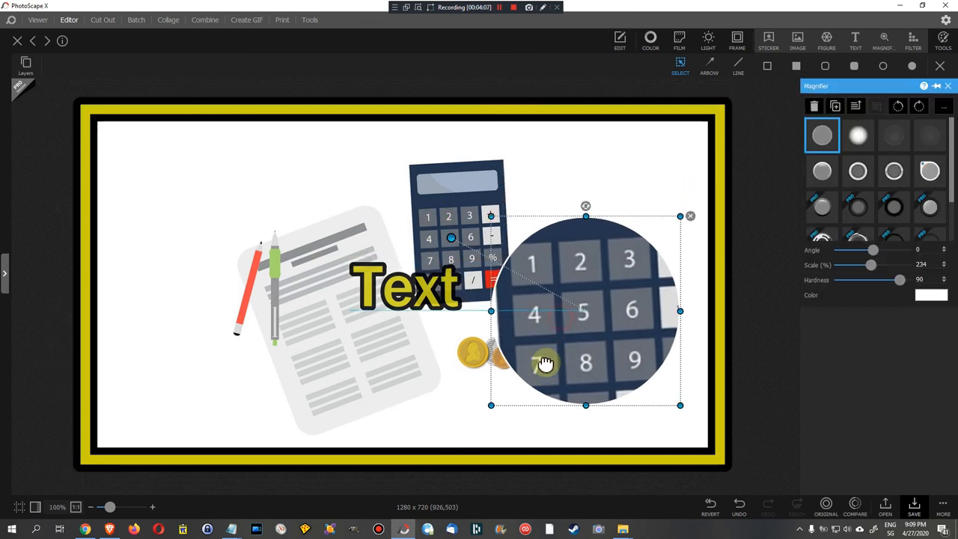
- Drag the magnifier slightly lower so it partly covers the coins
{"action": "left_click_drag", "start_coordinate": [547, 363], "coordinate": [528, 341]}
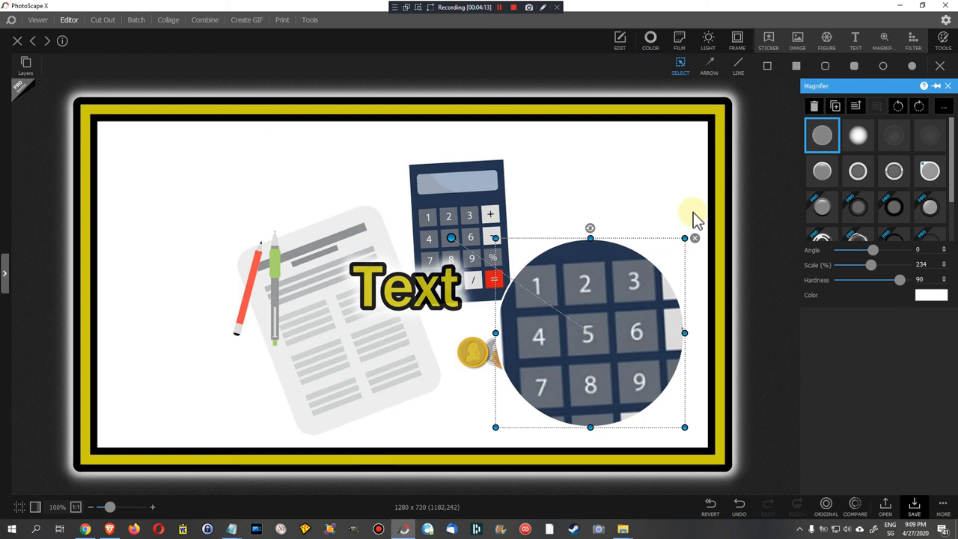
{"action": "mouse_move", "coordinate": [687, 186]}
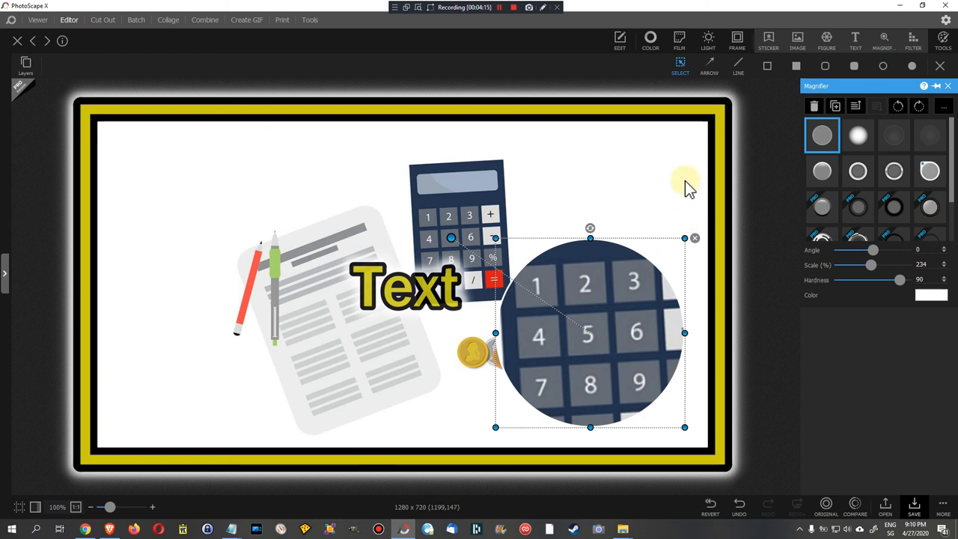
{"action": "mouse_move", "coordinate": [680, 185]}
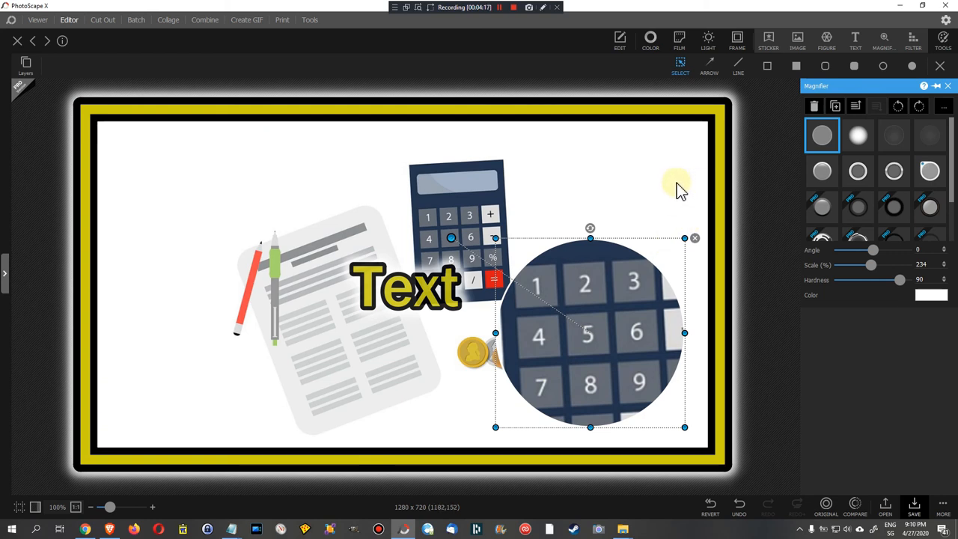
{"action": "mouse_move", "coordinate": [650, 188]}
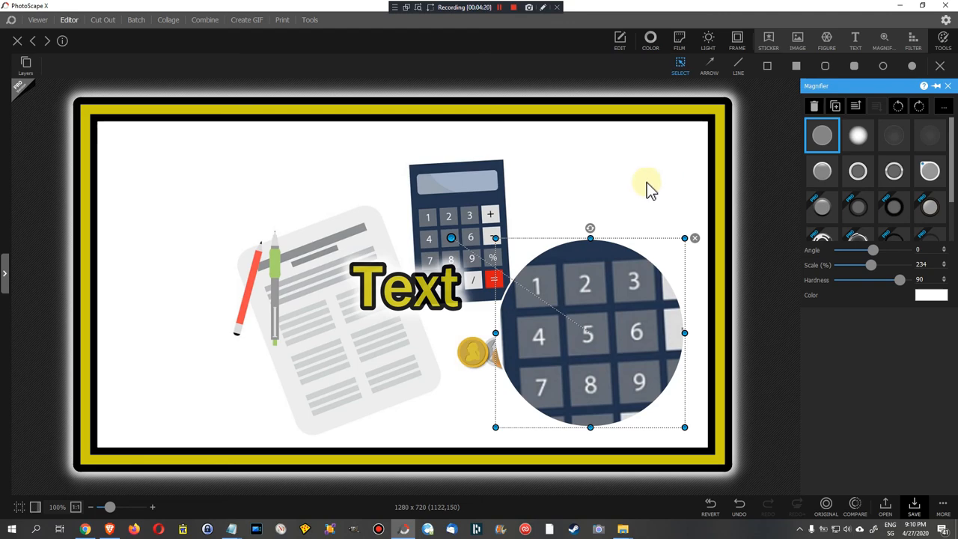
{"action": "mouse_move", "coordinate": [650, 201]}
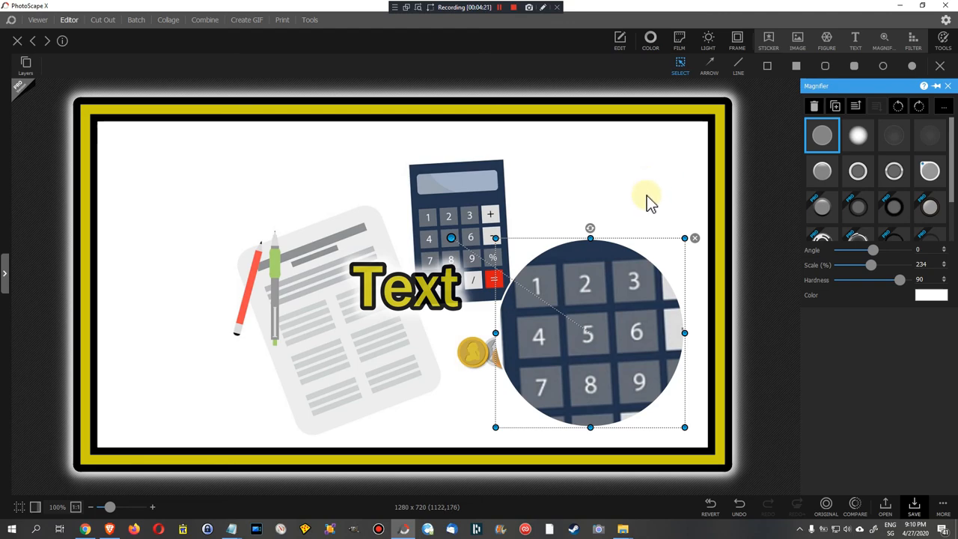